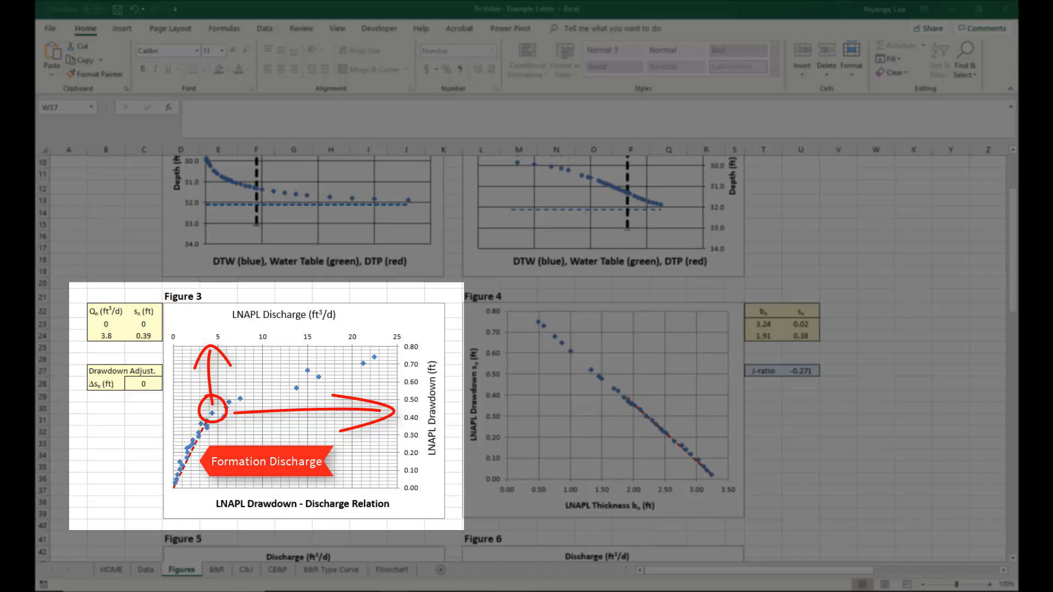
Show the Data sheet's 20-minute row: 3.748 ft³/d discharge, 0.38 ft drawdown.
{"action": "left_click", "coordinate": [145, 570]}
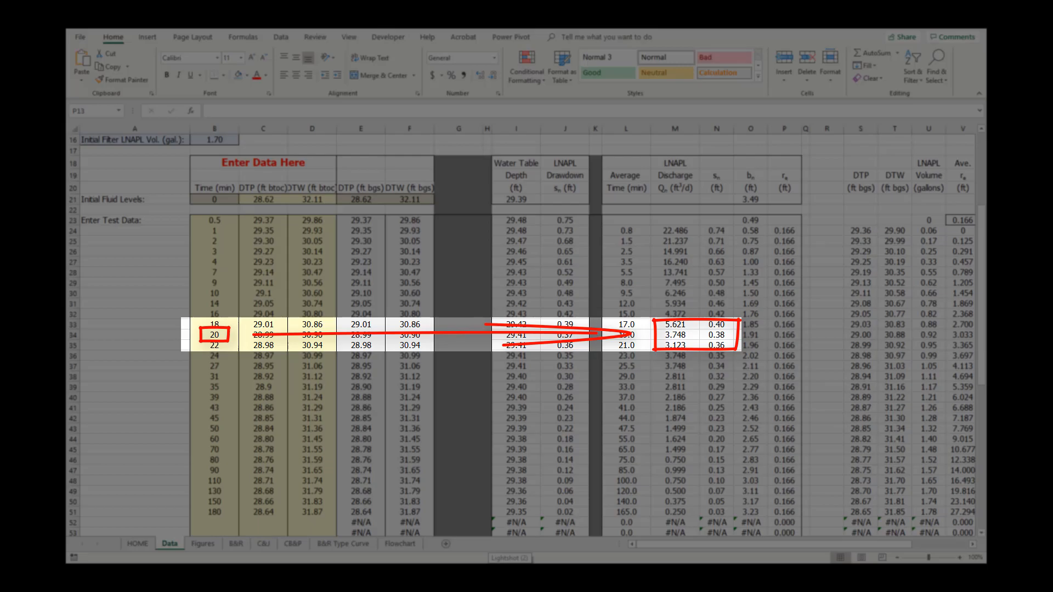
Check the B&R fit for time cut-off 20 (Tn 2.75 ft²/d), then view the type curves.
{"action": "left_click", "coordinate": [203, 570]}
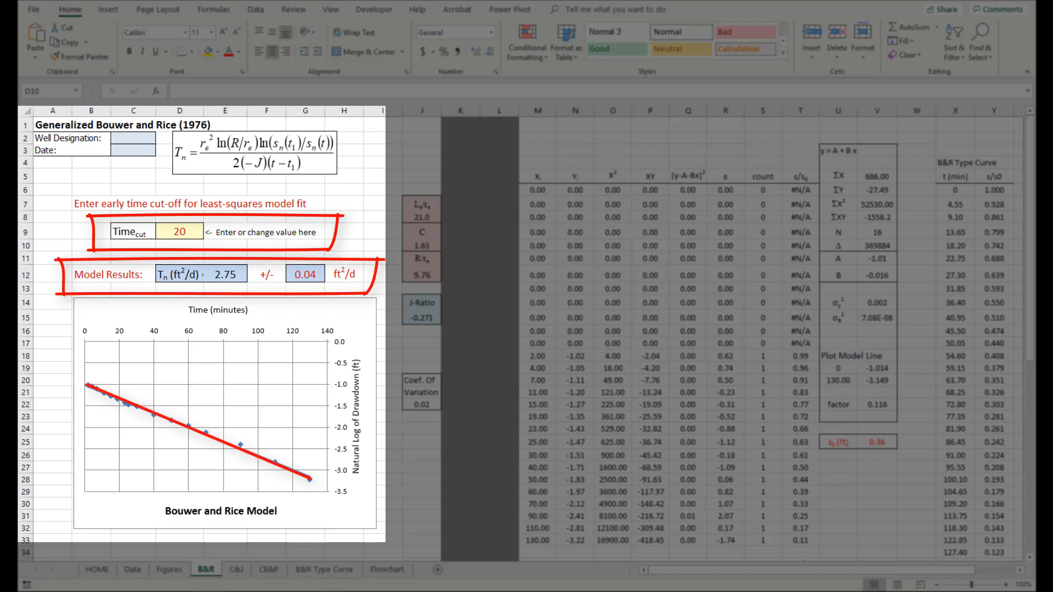
{"action": "left_click", "coordinate": [311, 569]}
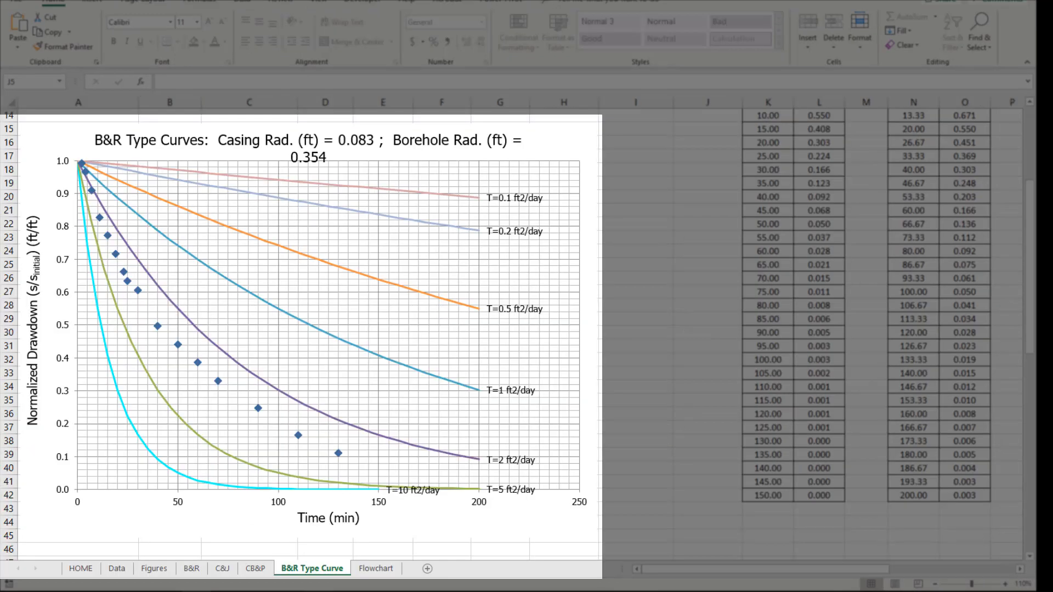